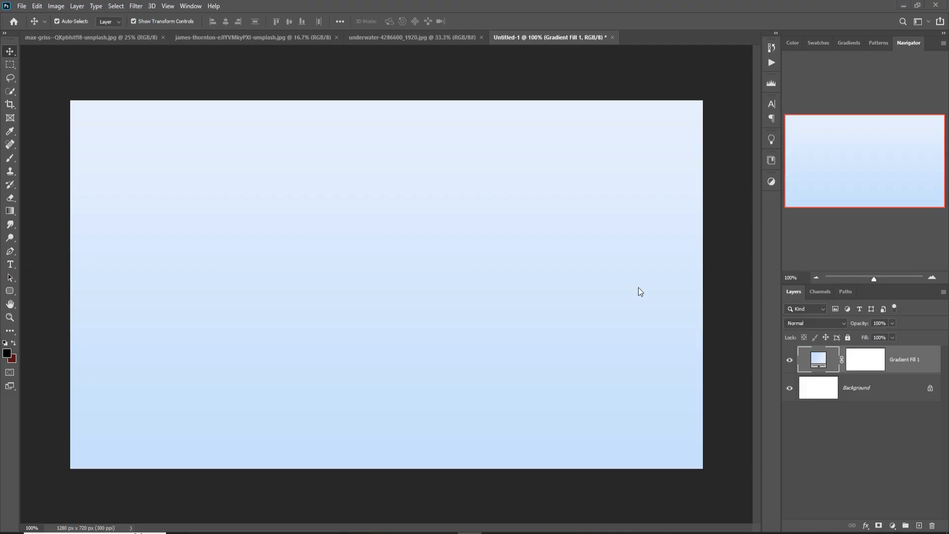
pyautogui.moveTo(45, 190)
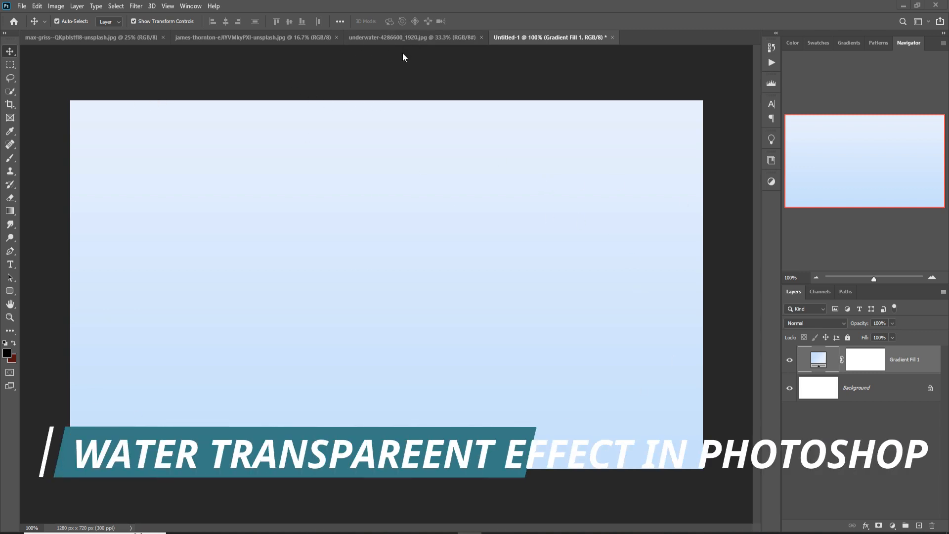
pyautogui.moveTo(84, 43)
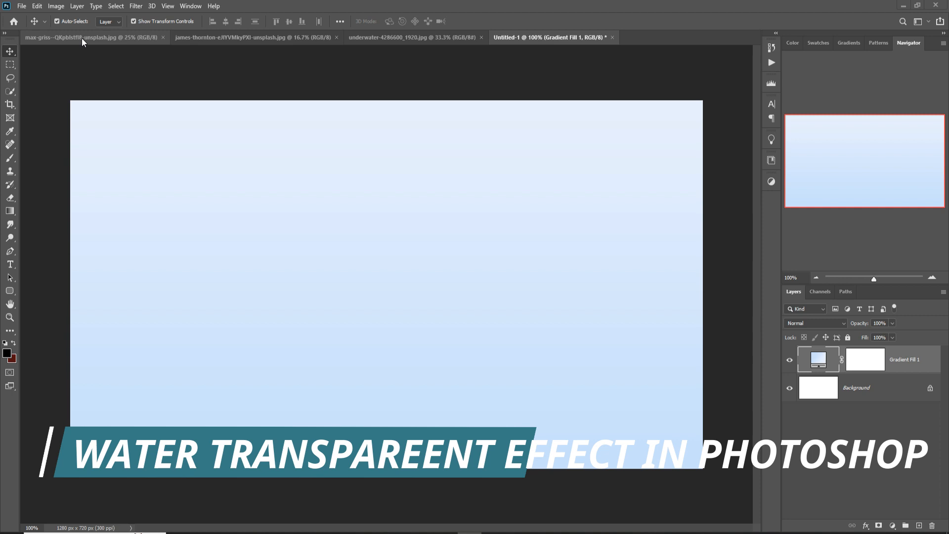
# Bring the orange slice photo document to the front instead of the blue gradient
pyautogui.click(84, 38)
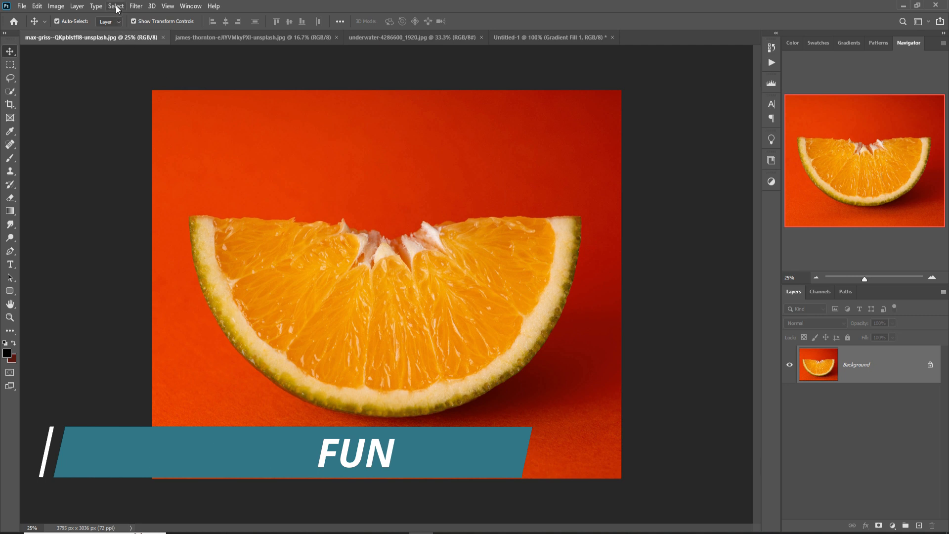
# Select the orange slice with Select Subject and bring it onto the gradient document as its own layer
pyautogui.click(116, 6)
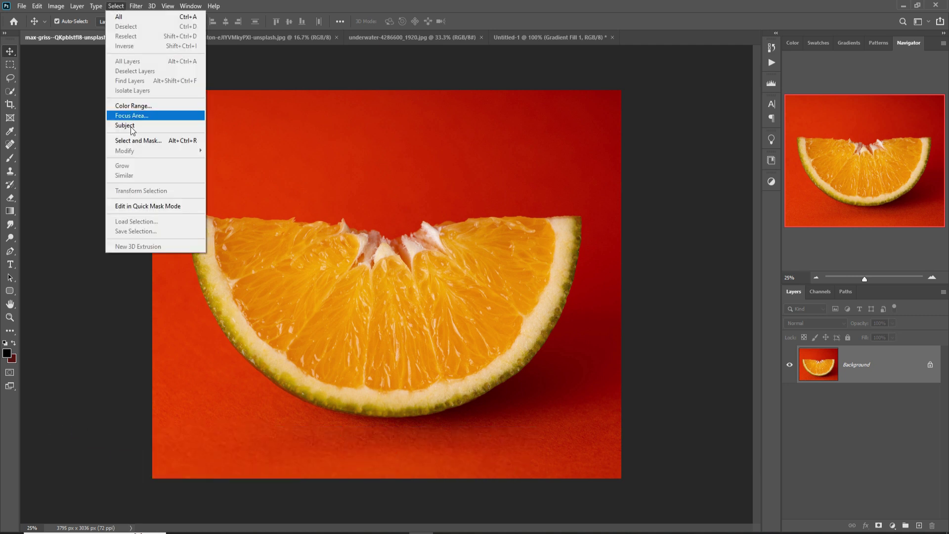
pyautogui.click(125, 125)
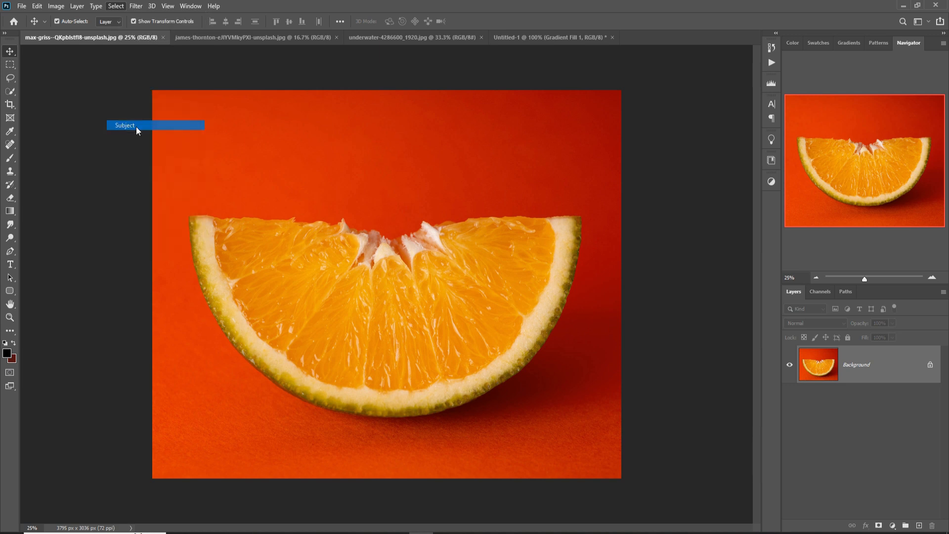
pyautogui.click(124, 125)
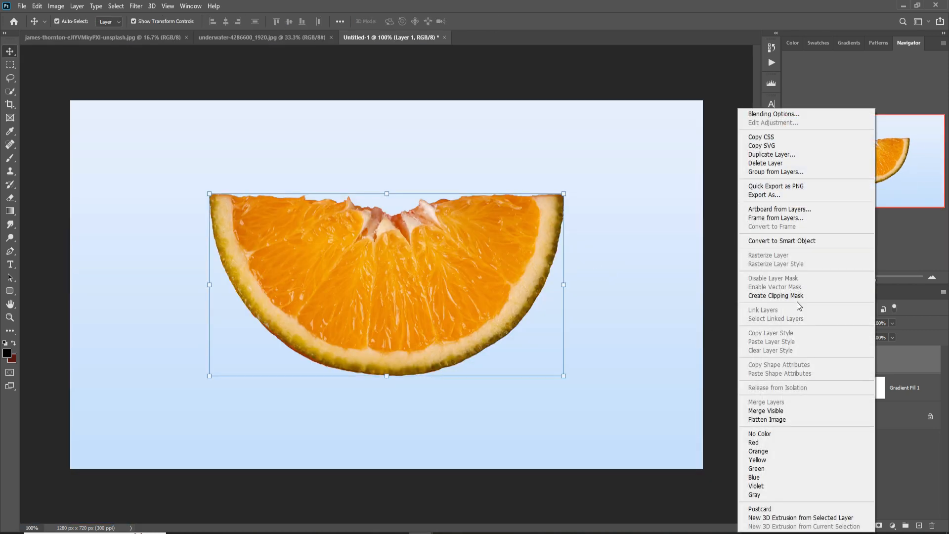
# Duplicate Layer 1 as 'Layer 1 copy' and hide the original slice layer
pyautogui.click(772, 154)
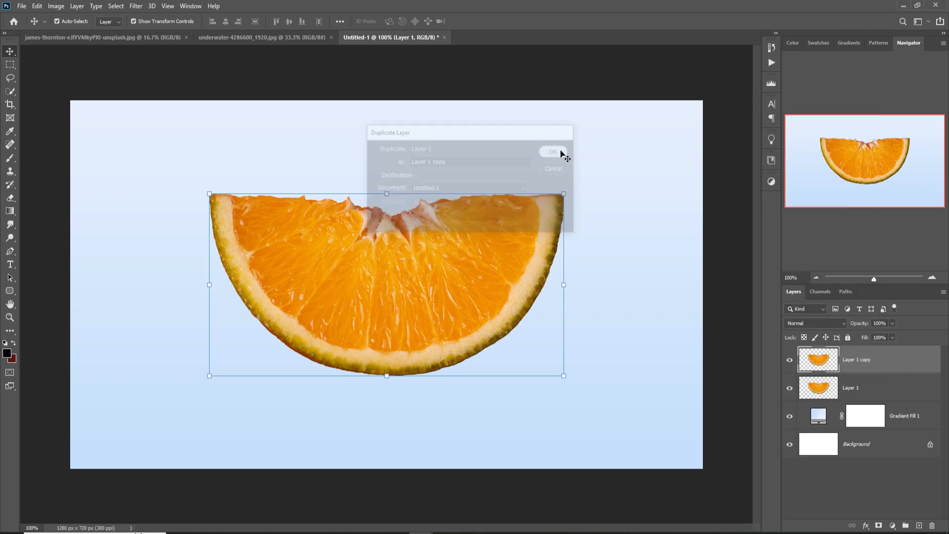
pyautogui.click(552, 152)
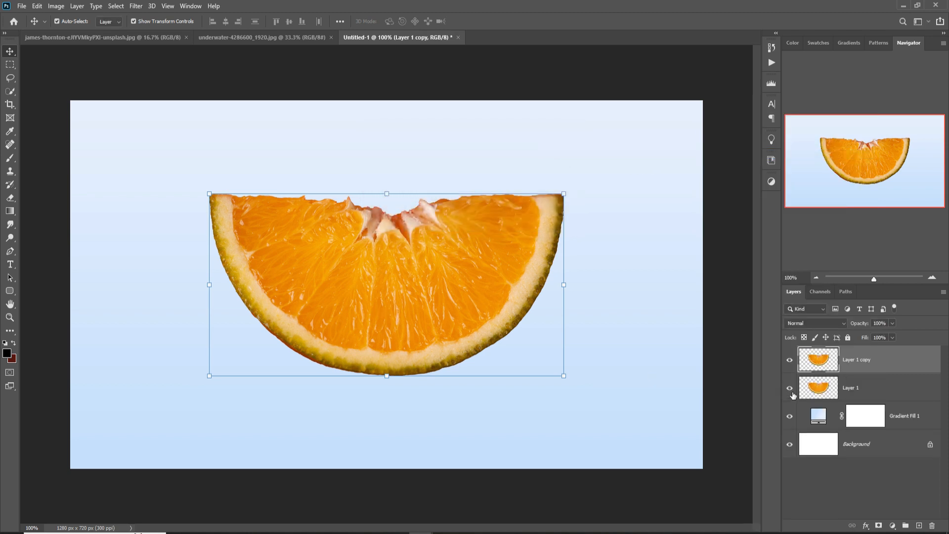
pyautogui.click(789, 387)
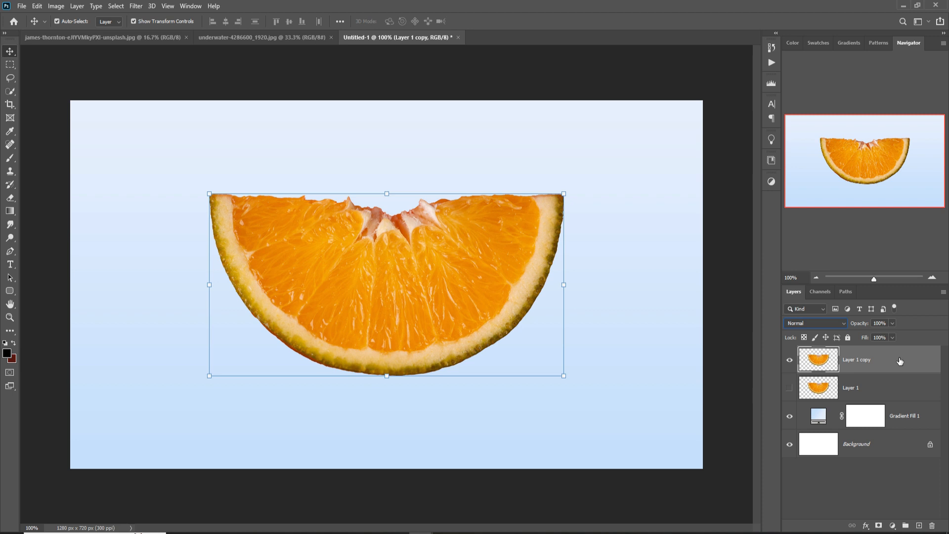
# Desaturate Layer 1 copy and set its blend mode to Overlay for a translucent icy slice
pyautogui.click(50, 5)
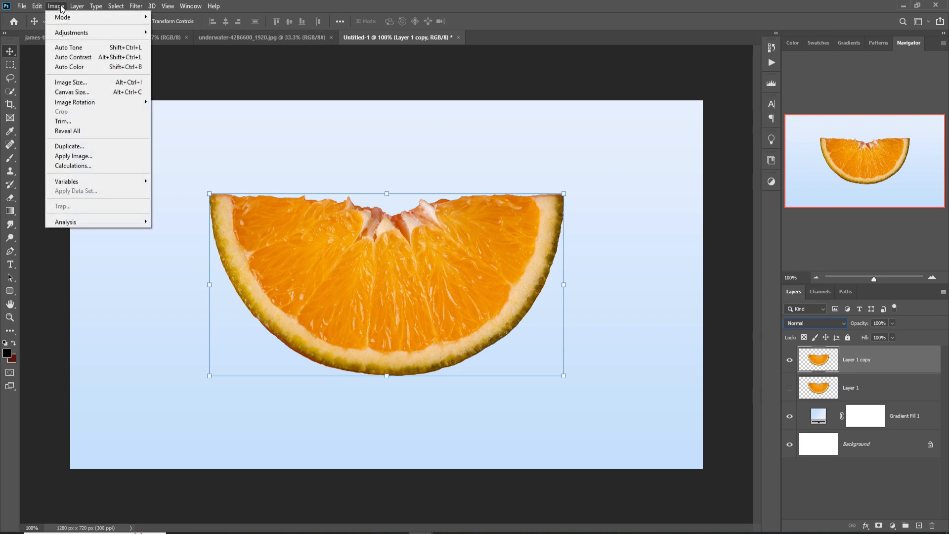
pyautogui.moveTo(192, 230)
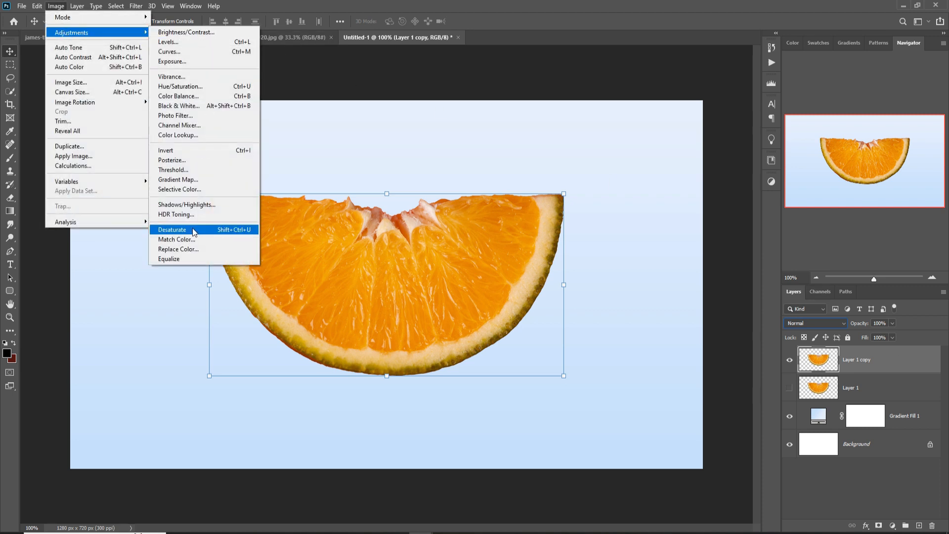
pyautogui.click(172, 229)
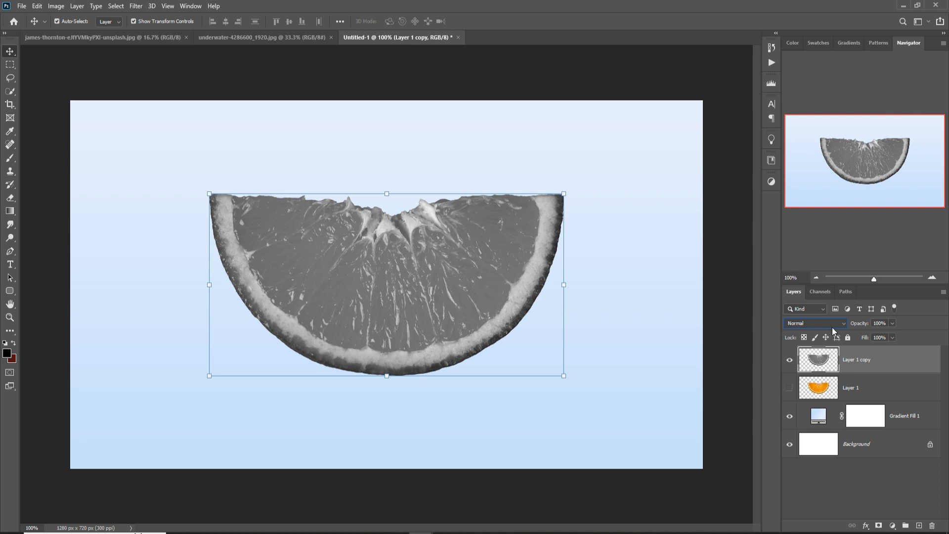
pyautogui.click(817, 322)
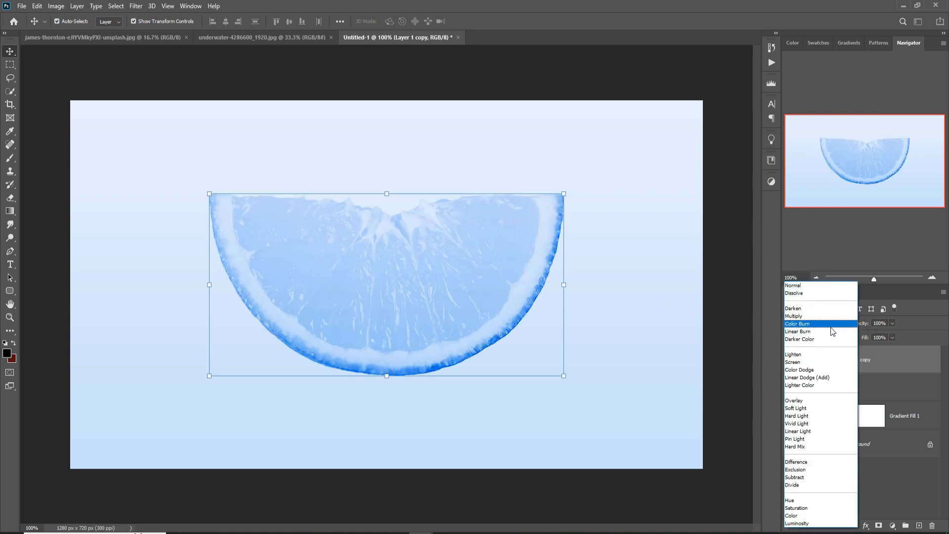
pyautogui.click(793, 361)
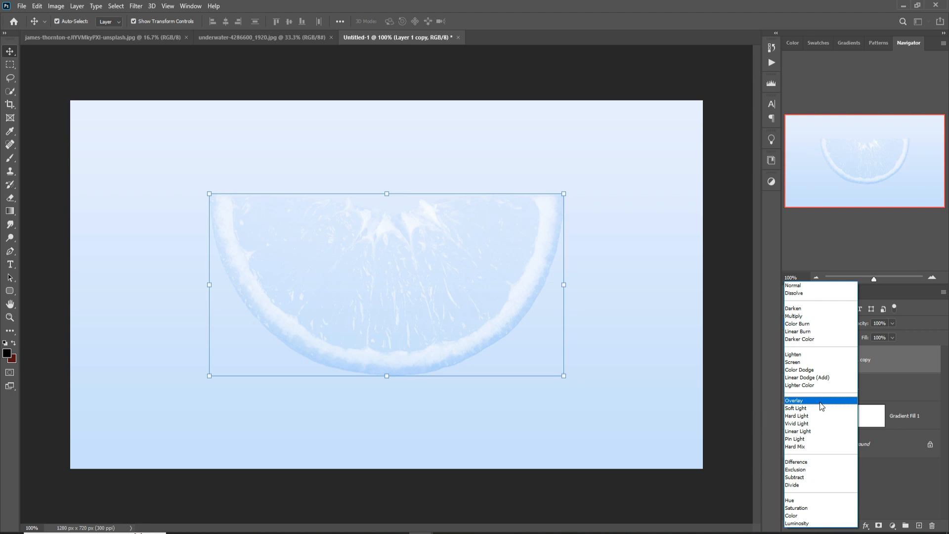
pyautogui.click(792, 400)
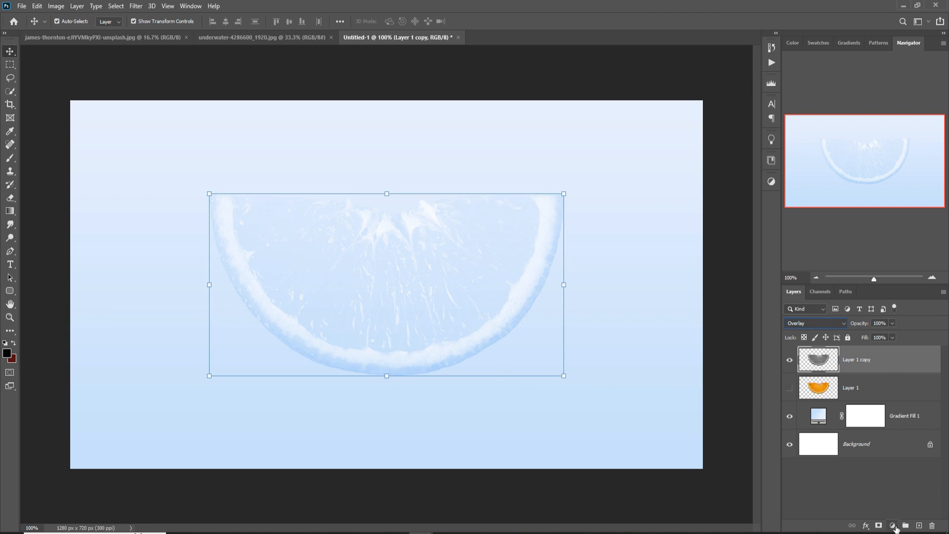
# Add a clipped Levels adjustment with inputs 105 / 0.68 / 197 to lighten the slice copy
pyautogui.click(892, 525)
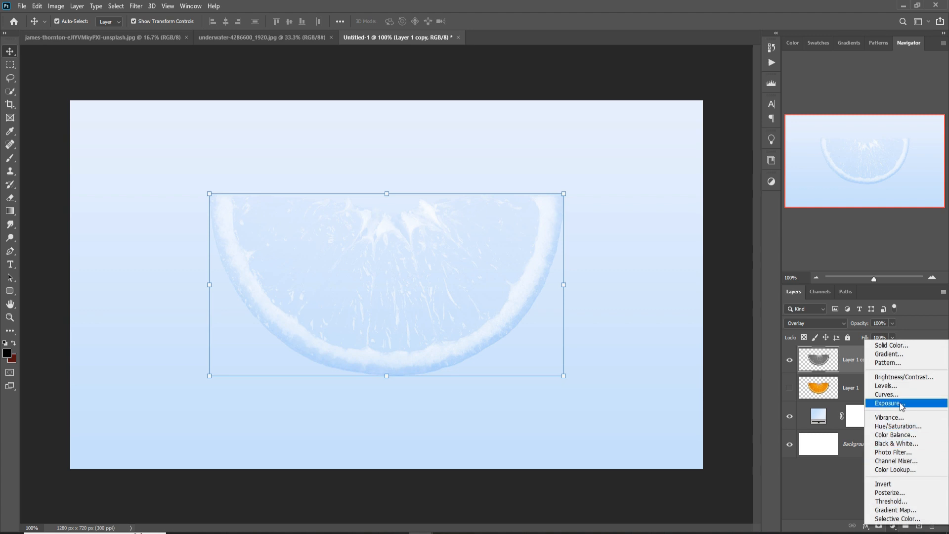
pyautogui.moveTo(892, 386)
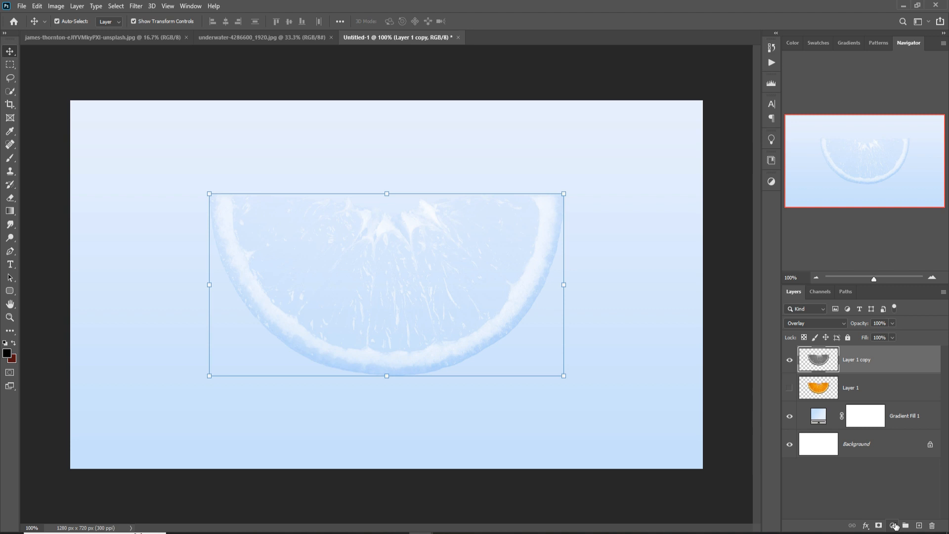
pyautogui.click(892, 525)
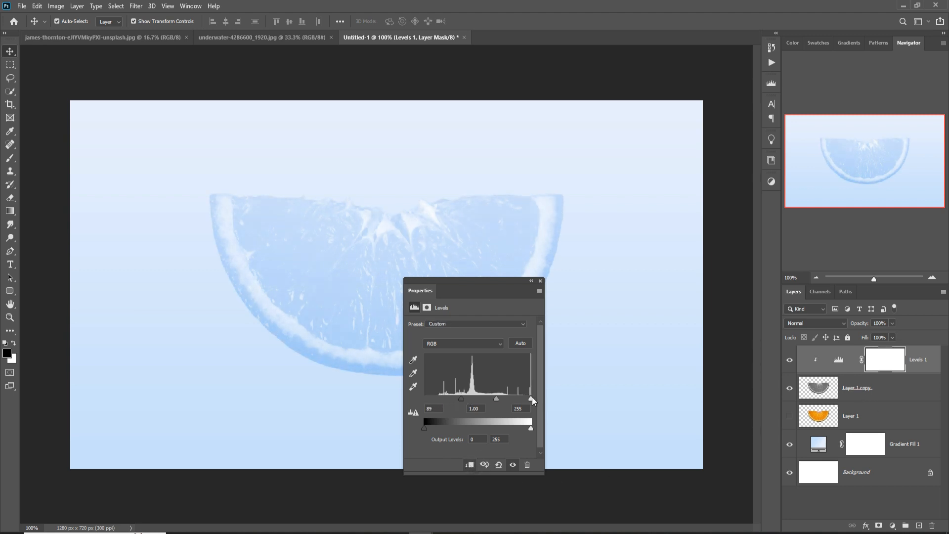
pyautogui.moveTo(530, 399); pyautogui.dragTo(506, 398)
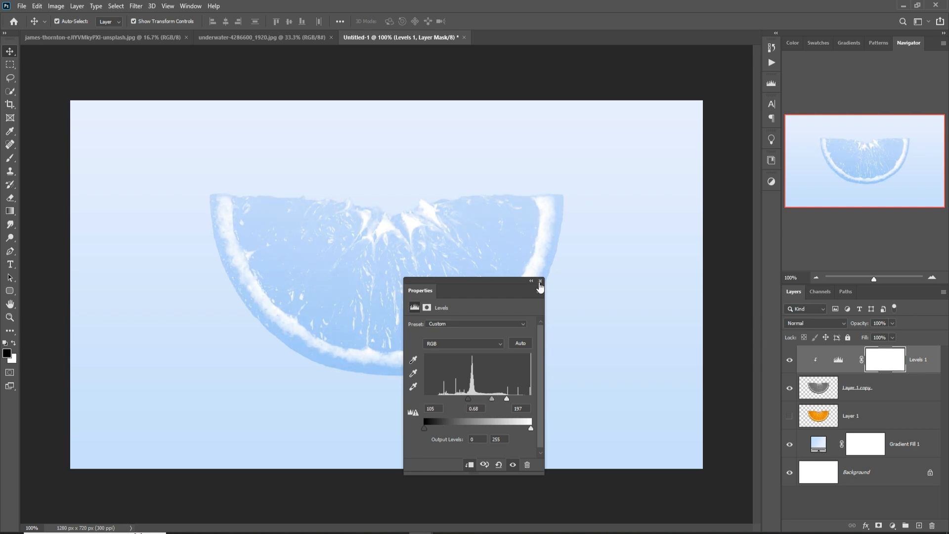
pyautogui.click(865, 415)
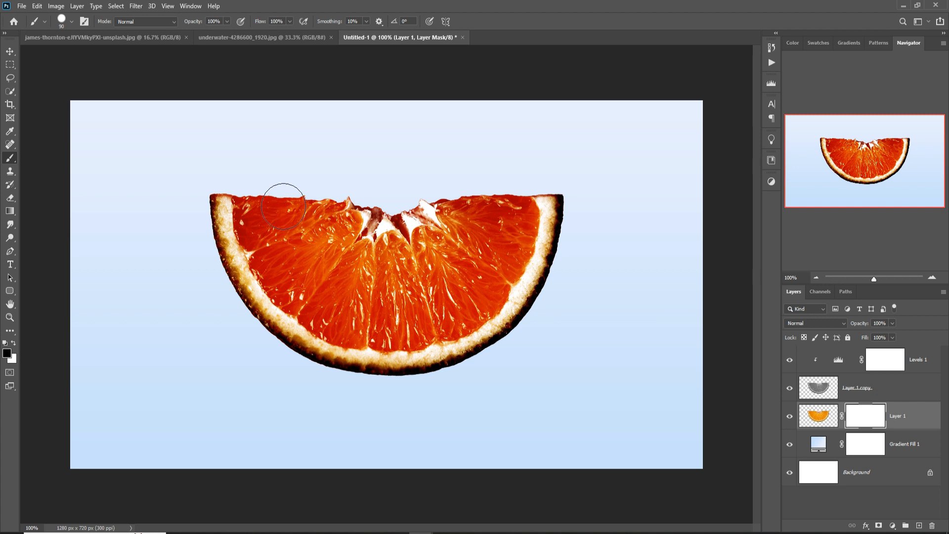
# Mask Layer 1 and paint black over the orange flesh so only the rind remains
pyautogui.click(68, 21)
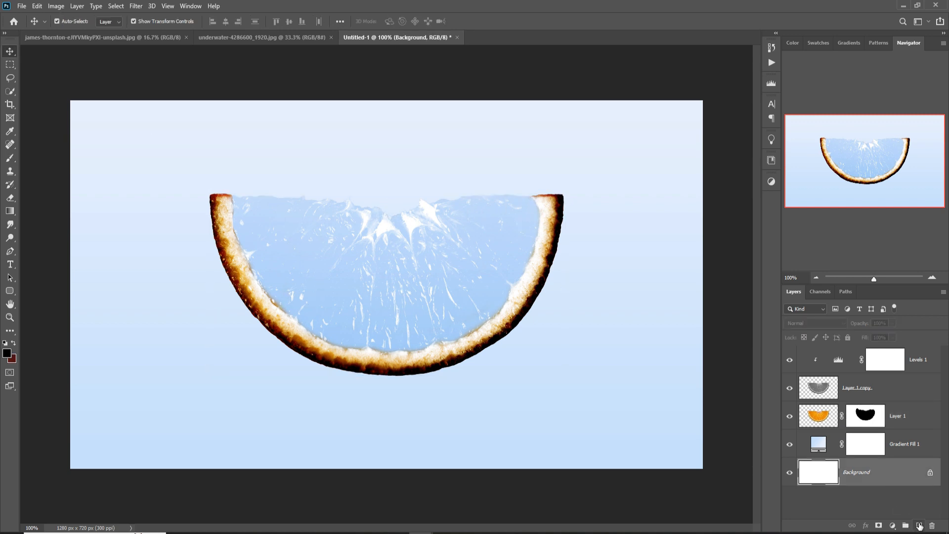
# Paint a soft black blob on a new layer above Background and squash it into a thin shadow ellipse under the slice
pyautogui.click(917, 524)
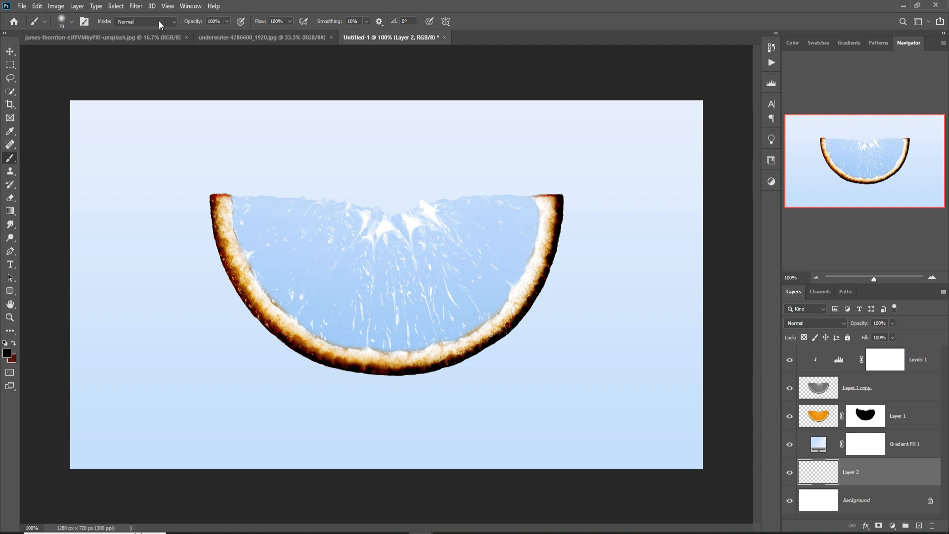
pyautogui.click(6, 351)
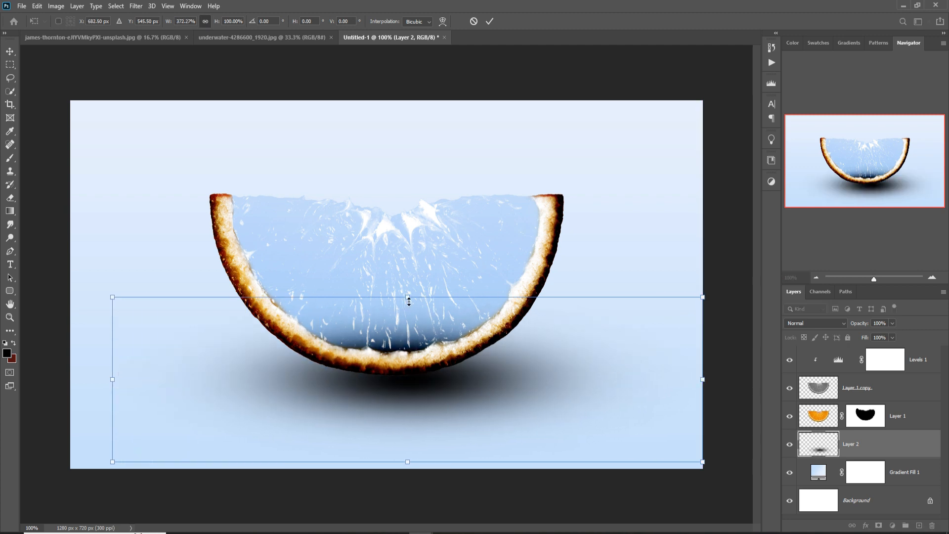
pyautogui.moveTo(407, 297); pyautogui.dragTo(408, 377)
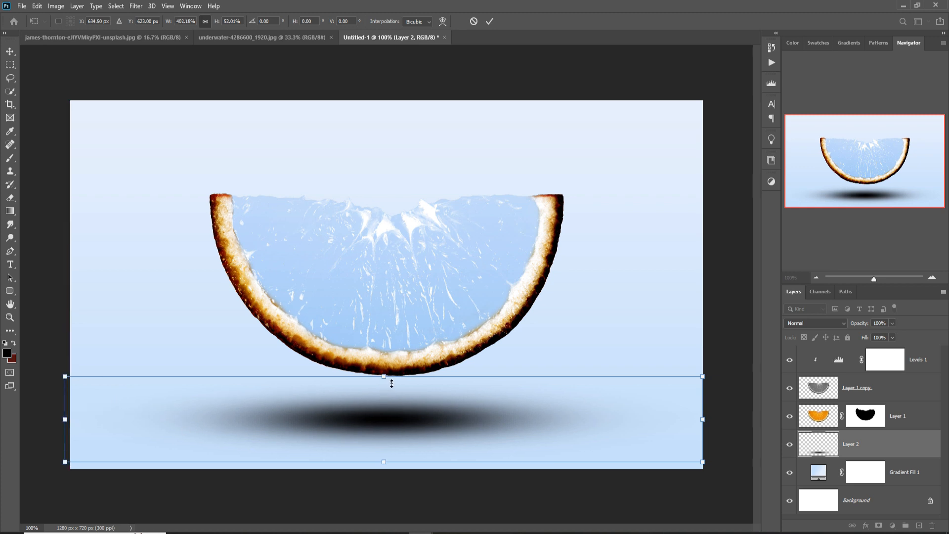
pyautogui.moveTo(703, 419); pyautogui.dragTo(726, 420)
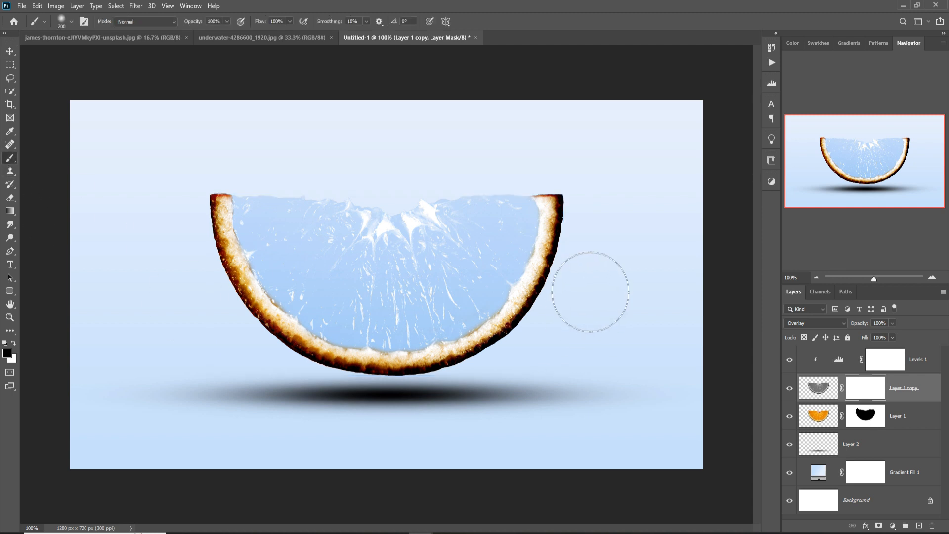
# Mask the icy copy's rind so the slice edge shows in warm golden orange
pyautogui.moveTo(590, 294); pyautogui.dragTo(233, 291)
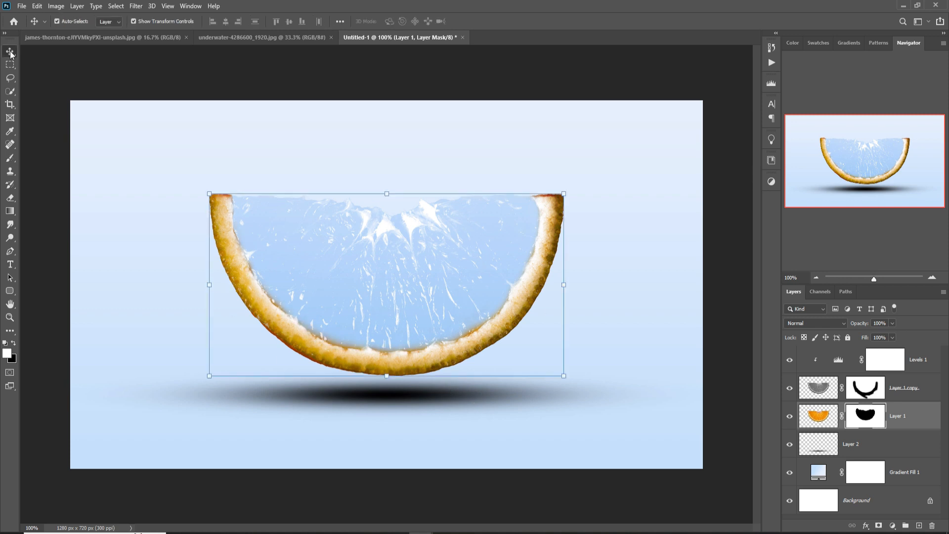
pyautogui.moveTo(288, 68)
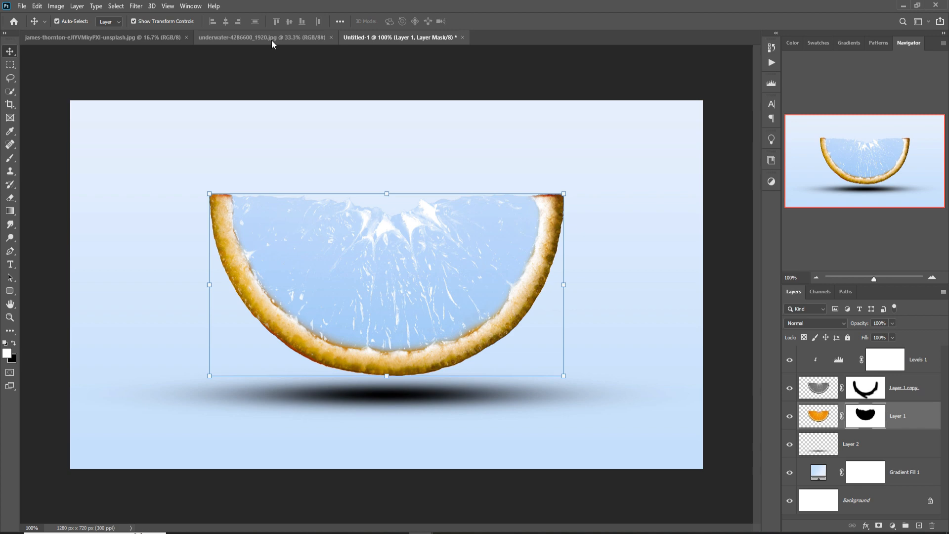
# Trace the fish with the Pen tool, paste it into Untitled-1 as Layer 3 and scale it to fit the slice
pyautogui.click(99, 37)
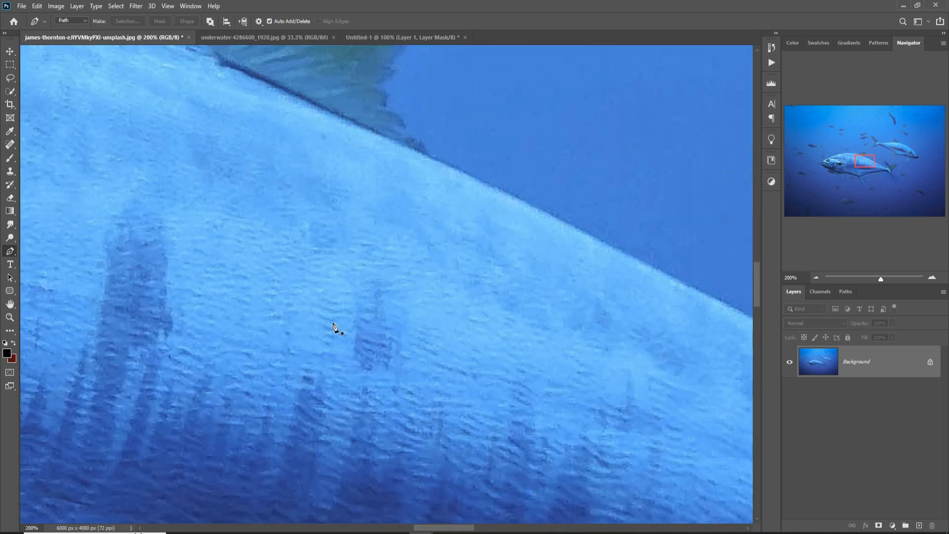
pyautogui.moveTo(334, 327); pyautogui.dragTo(493, 254)
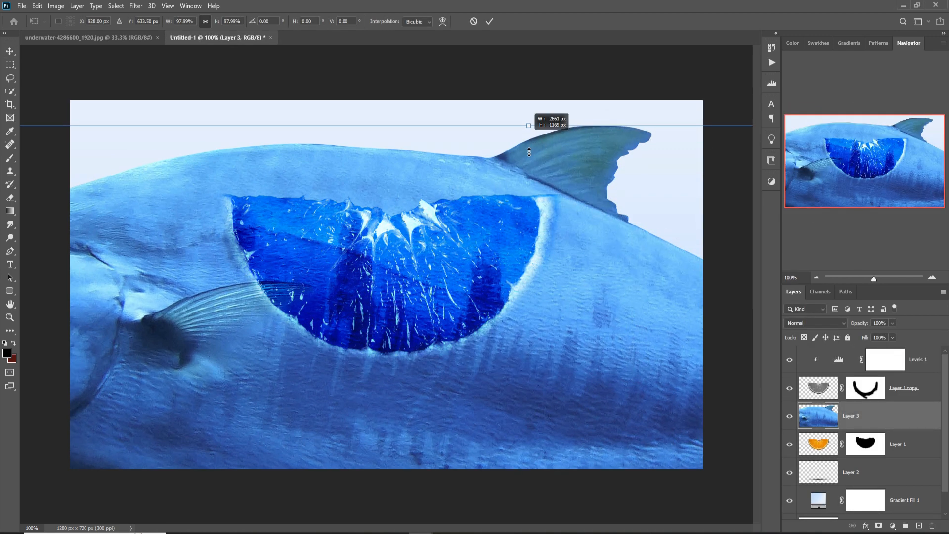
pyautogui.moveTo(528, 126); pyautogui.dragTo(444, 135)
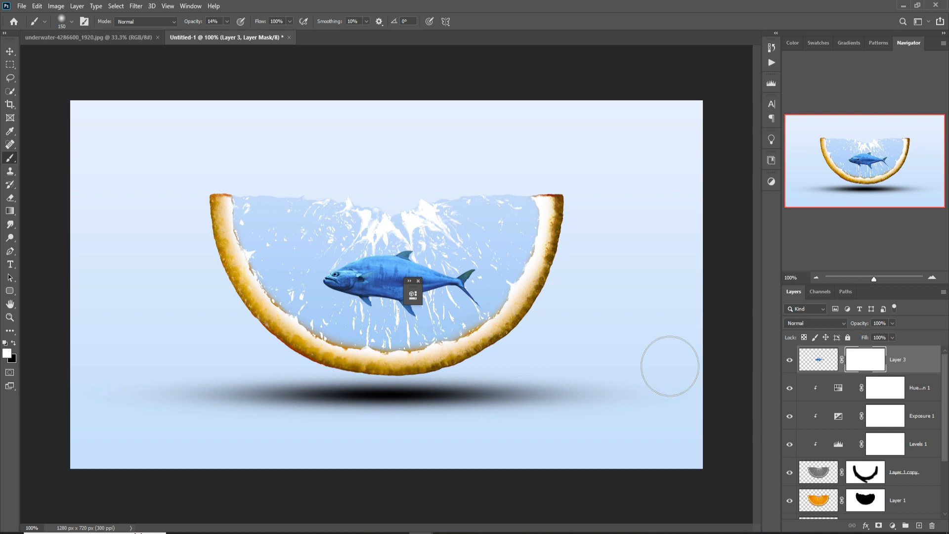
pyautogui.moveTo(548, 330)
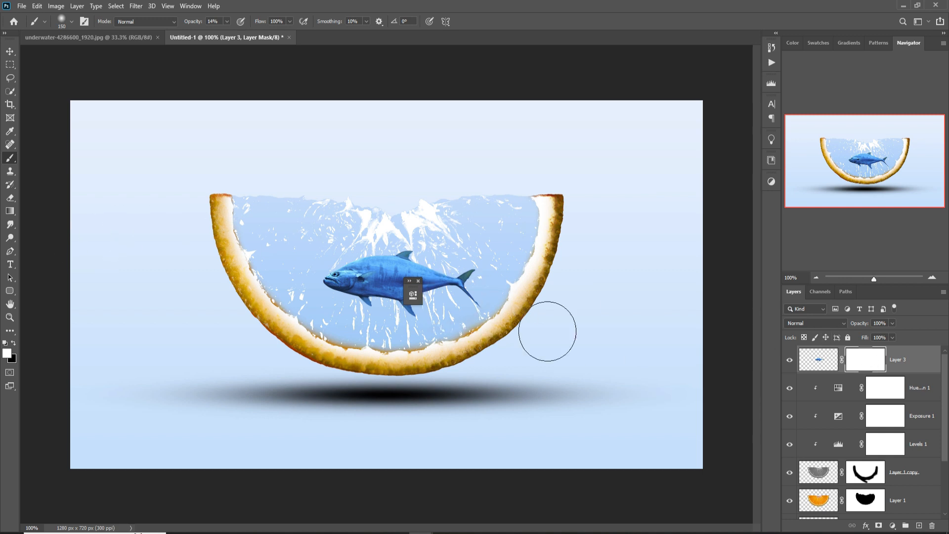
pyautogui.moveTo(230, 32)
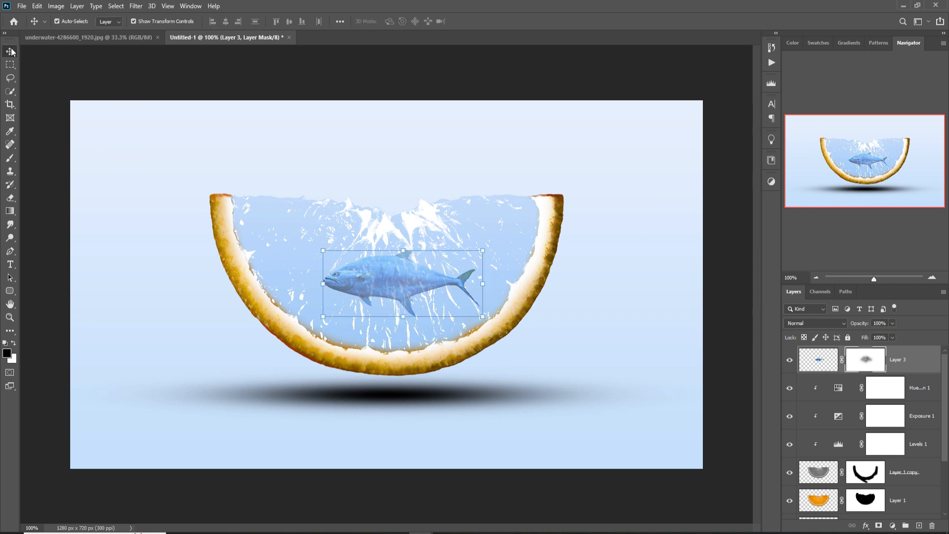
pyautogui.moveTo(566, 185)
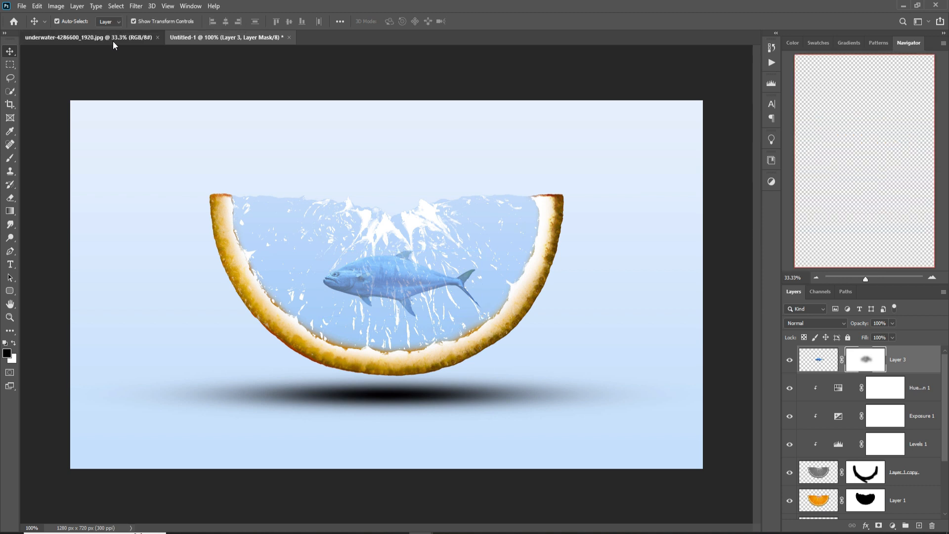
# Copy the water surface strip from the underwater photo as Layer 4 and mask it into a wavy waterline atop the slice
pyautogui.click(79, 37)
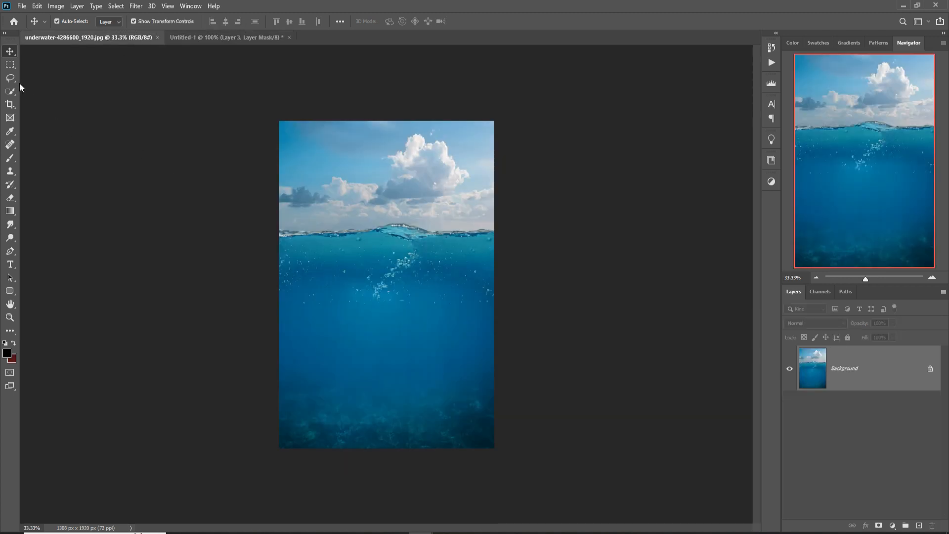
pyautogui.click(10, 91)
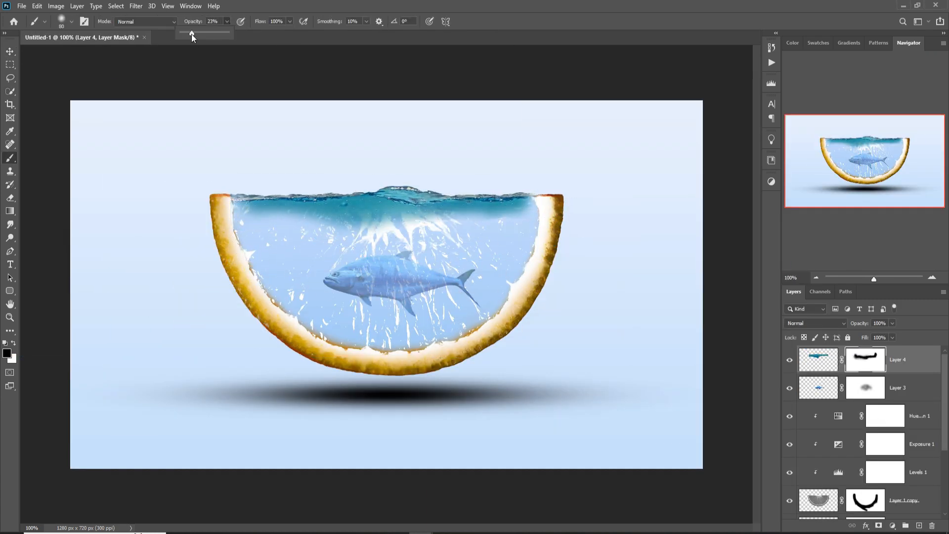
pyautogui.click(8, 52)
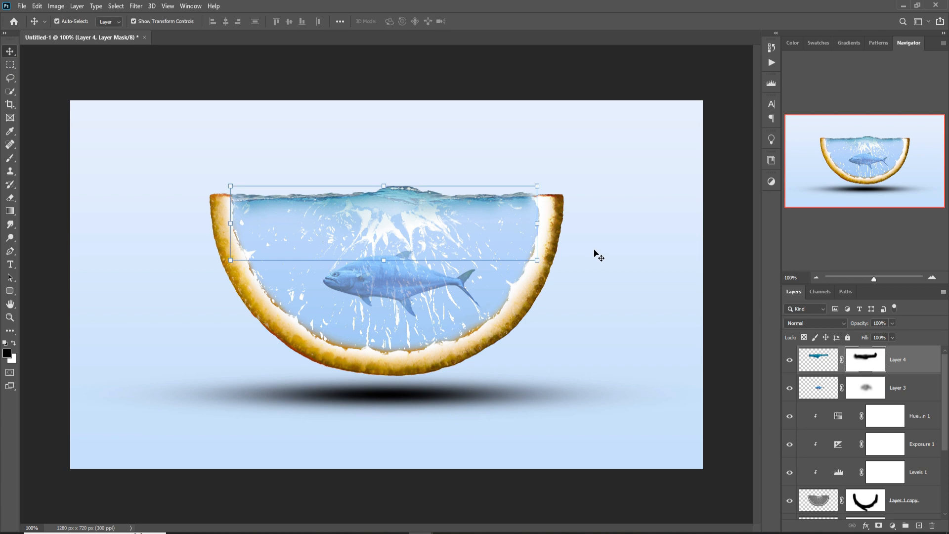
pyautogui.moveTo(450, 246)
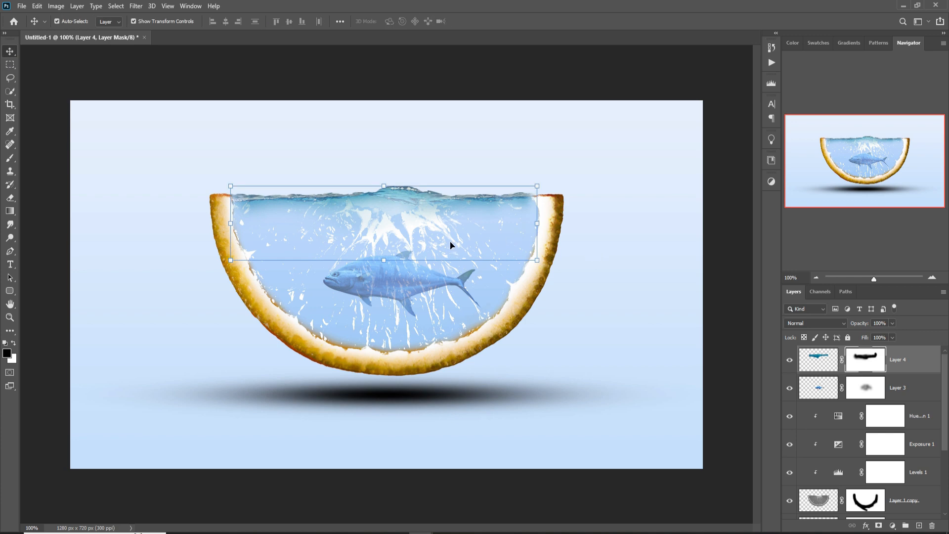